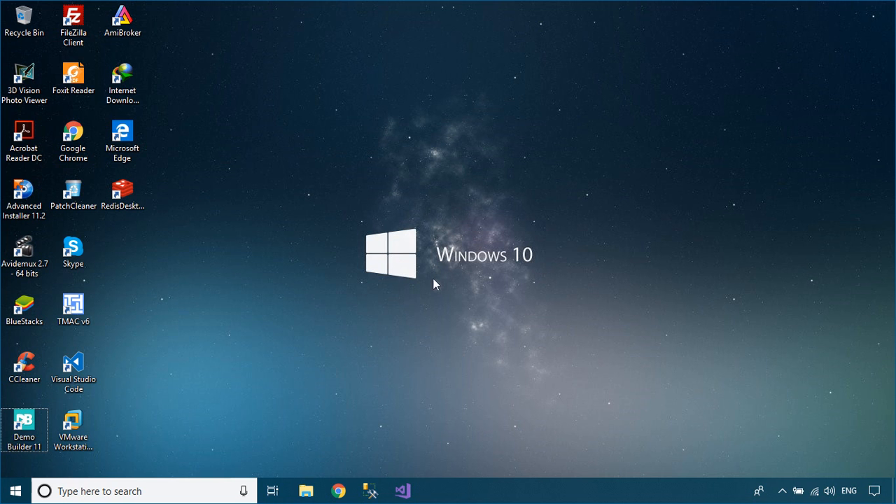
Launch Visual Studio from the taskbar icon.
click(401, 490)
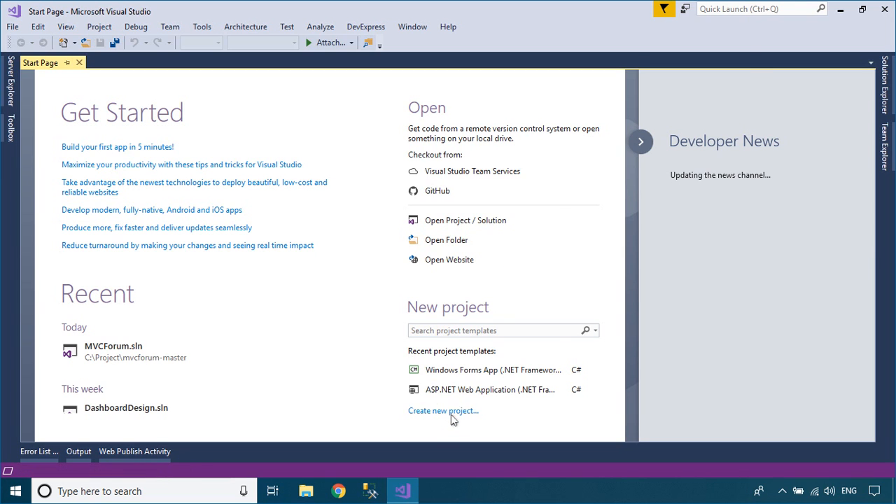
Create ASP.NET Web Application 'MvcDemo' using the MVC template with Individual User Accounts authentication.
click(444, 410)
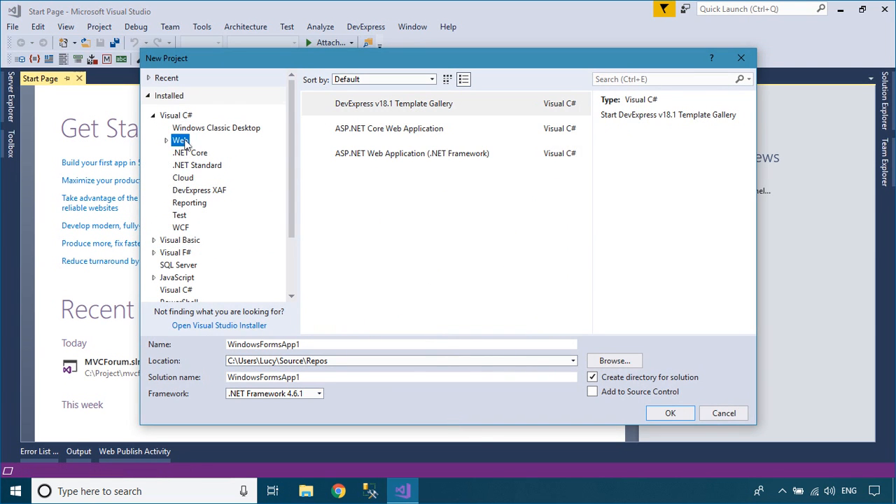
click(412, 153)
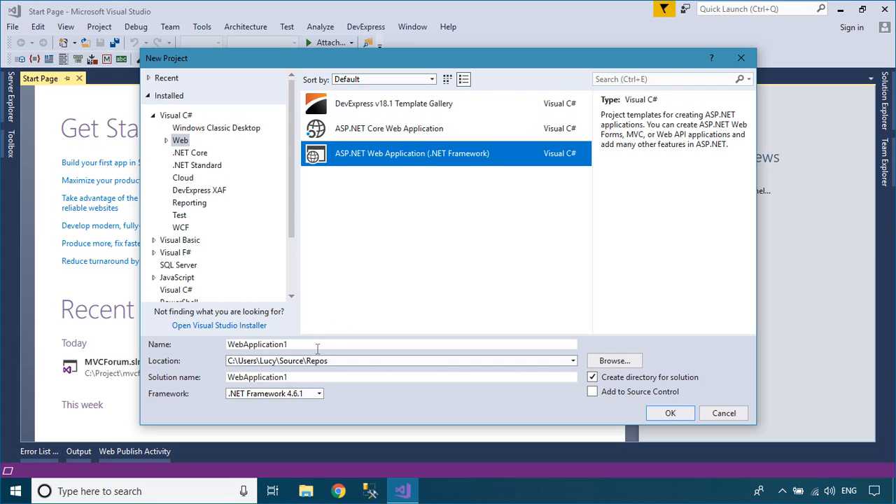
text(MvcDemo)
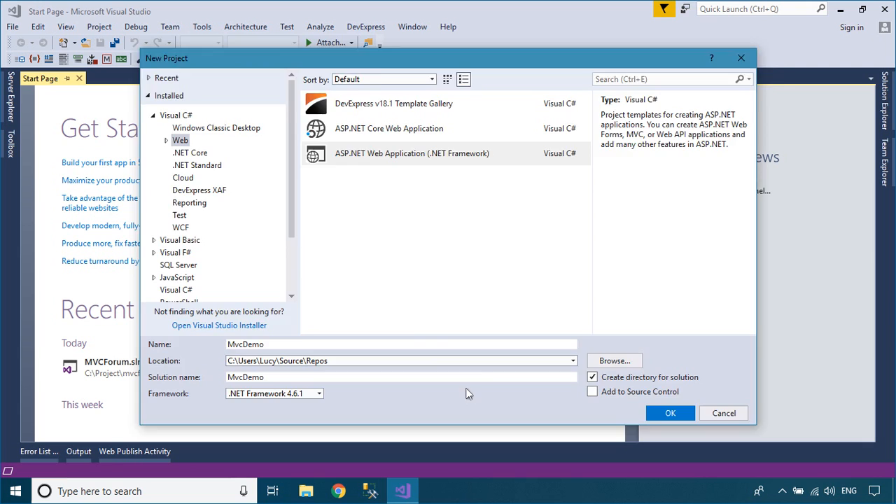
click(670, 414)
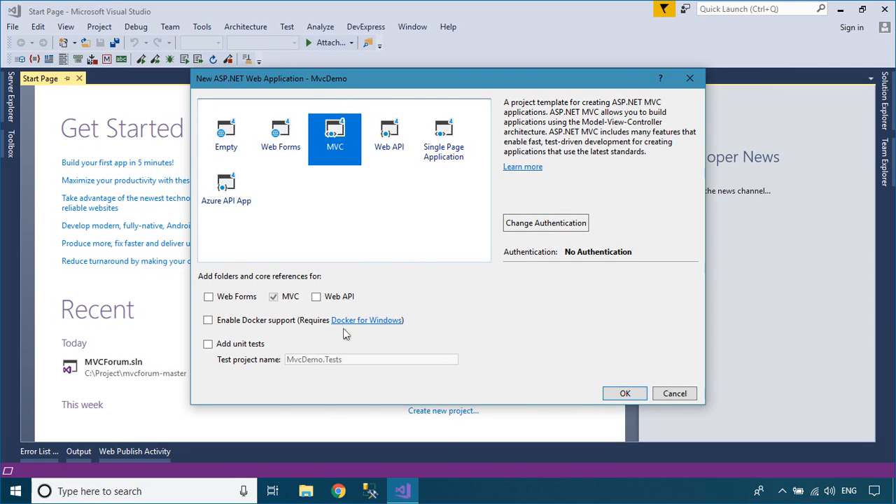
click(546, 222)
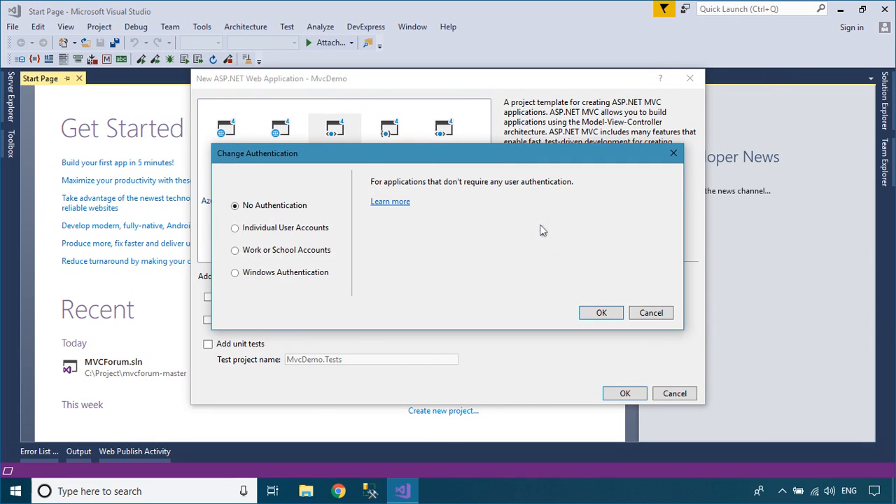
click(235, 228)
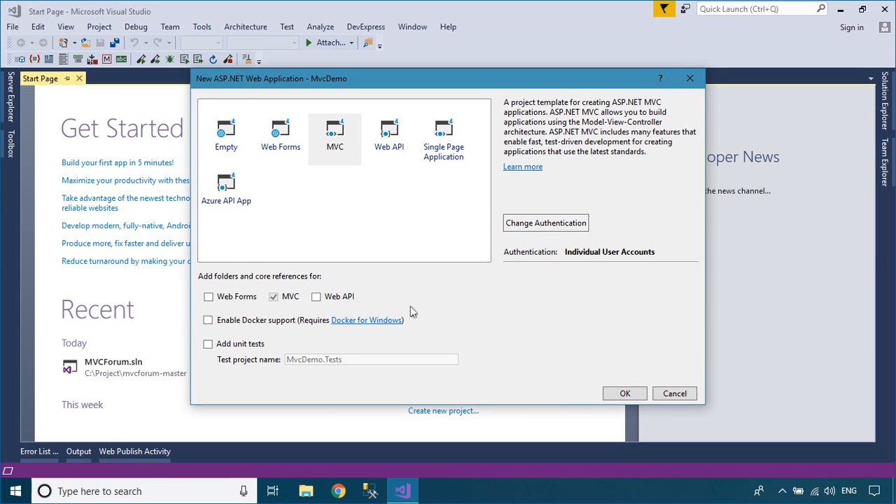
mouse_move(524, 354)
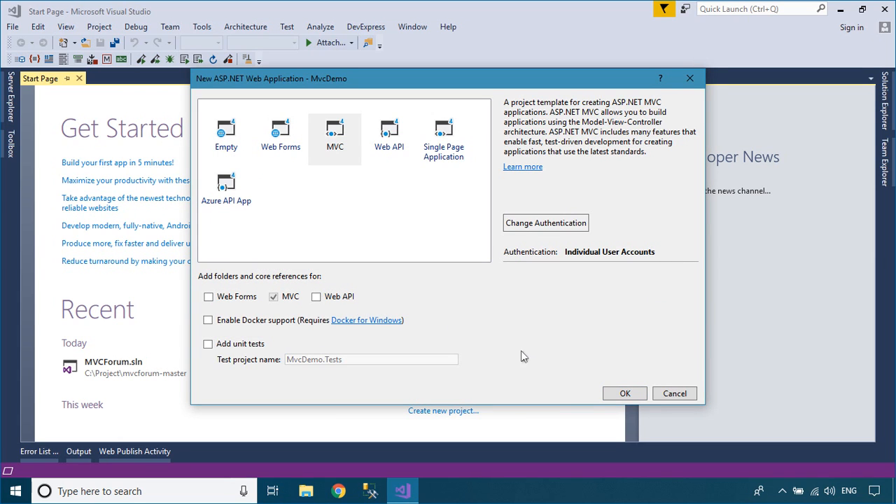
click(625, 394)
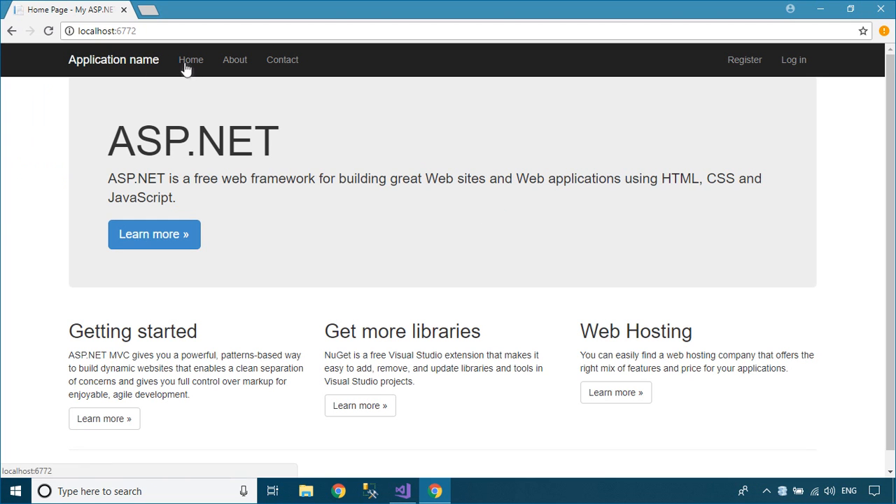
View the site's About and Contact pages in Chrome, then close the browser.
click(235, 59)
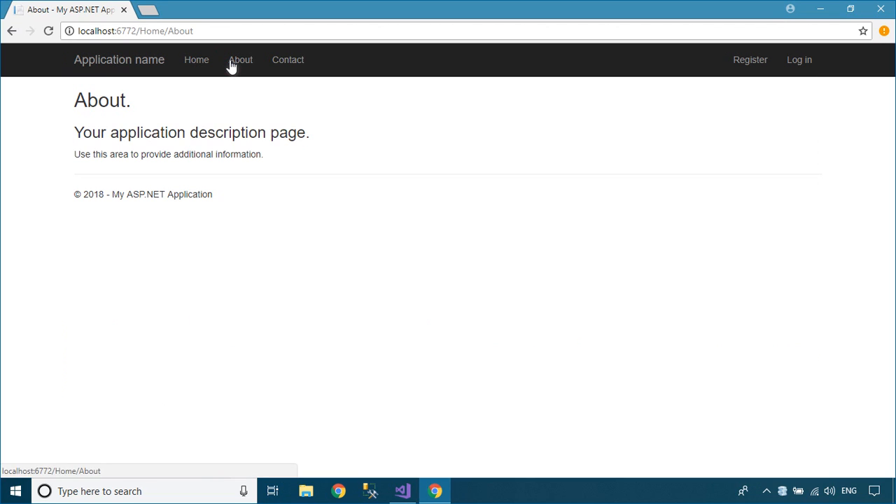
click(288, 59)
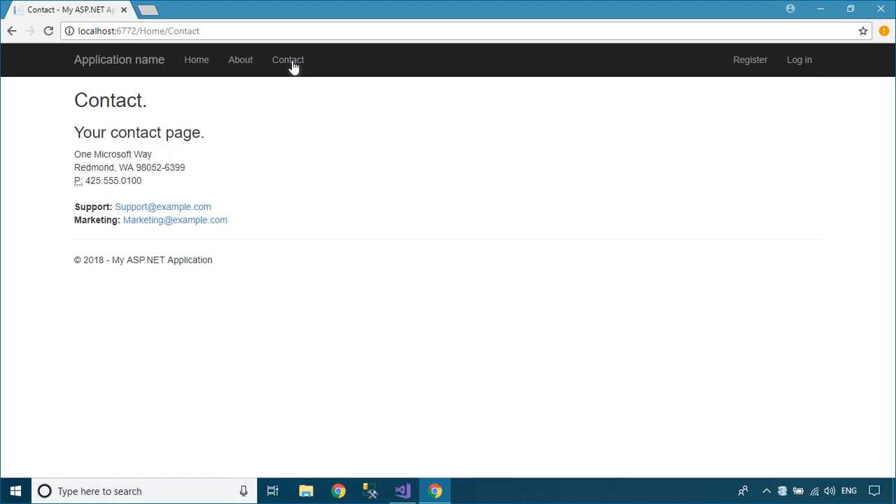
mouse_move(271, 132)
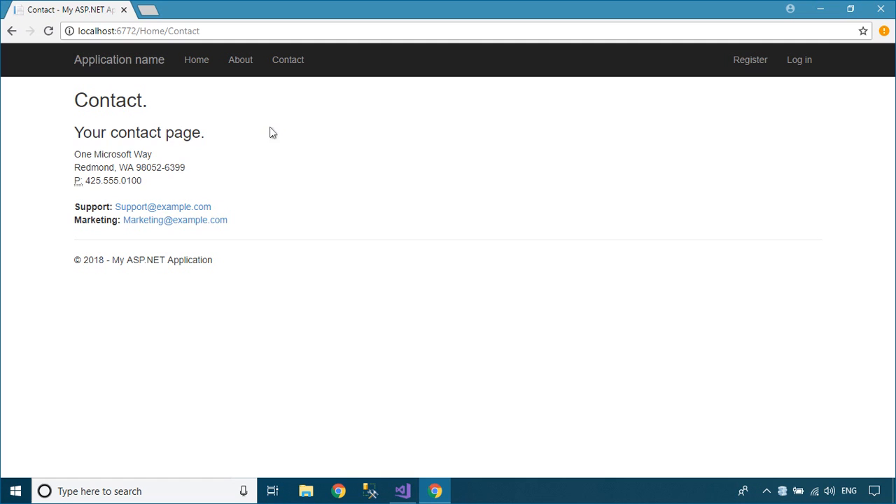
click(400, 491)
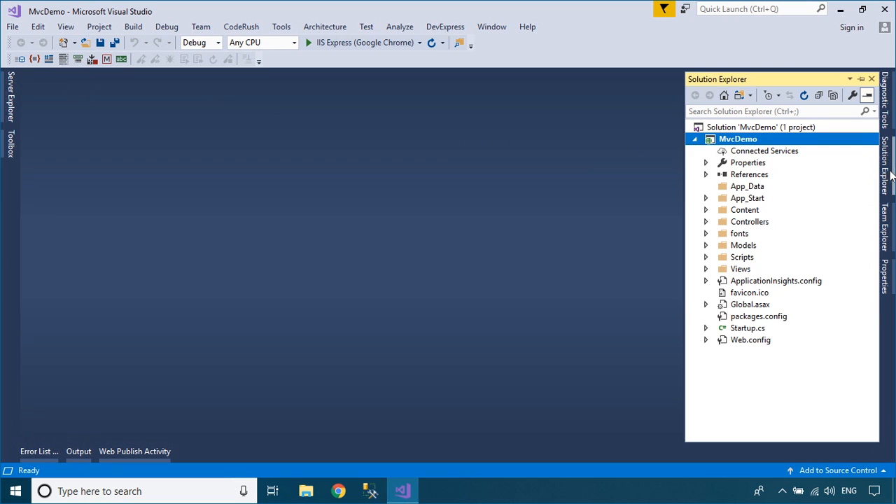
Open Views > Shared > _Layout.cshtml from Solution Explorer.
click(705, 268)
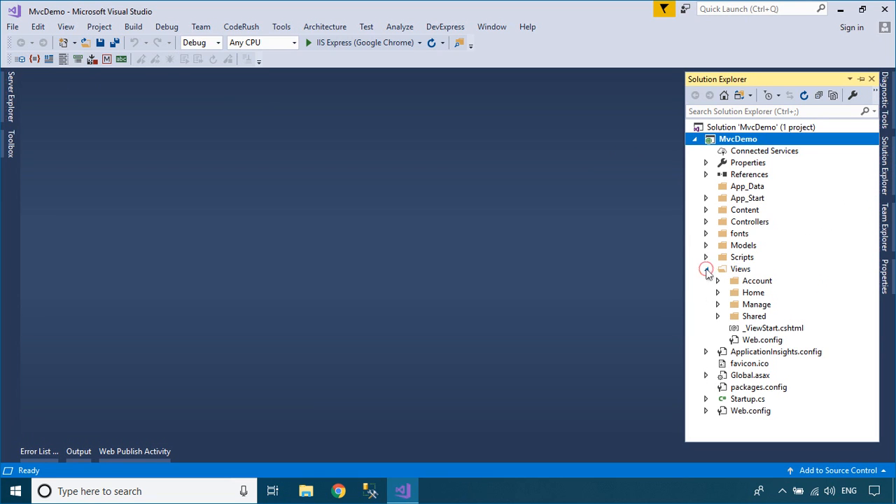
click(716, 316)
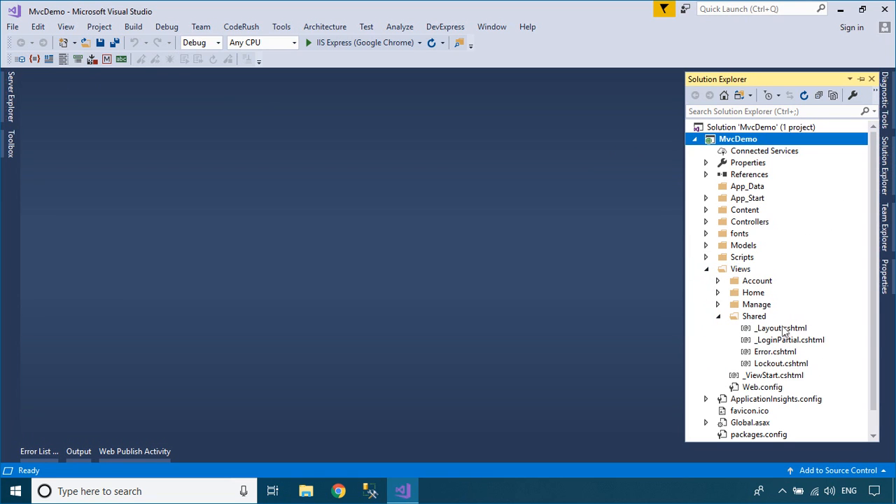
double_click(780, 327)
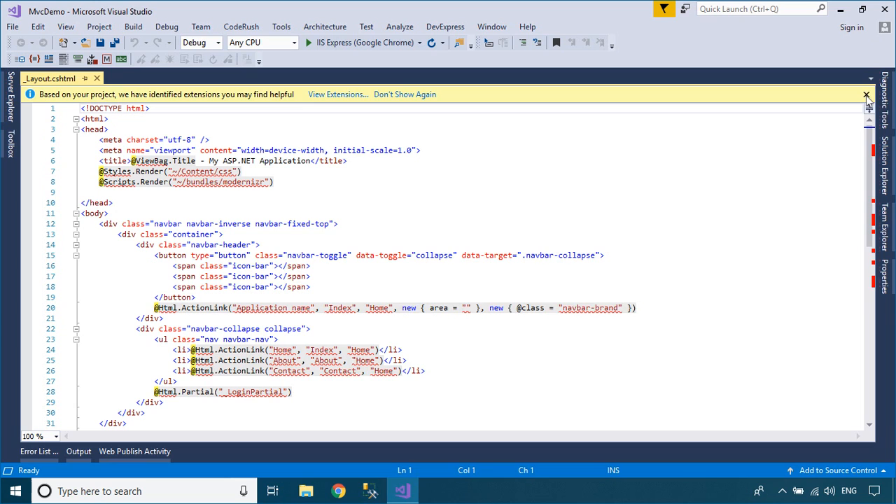
Dismiss the extensions notice and comment out the Home, About and Contact ActionLink lines.
click(883, 95)
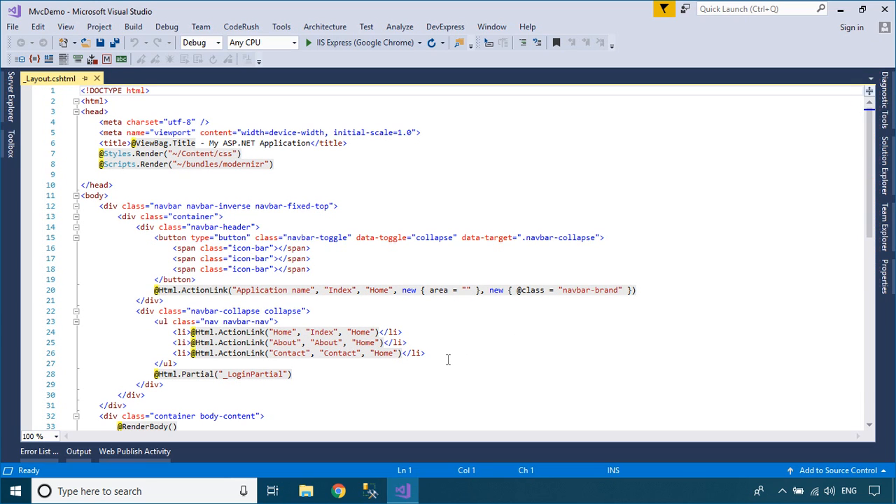
mouse_move(450, 354)
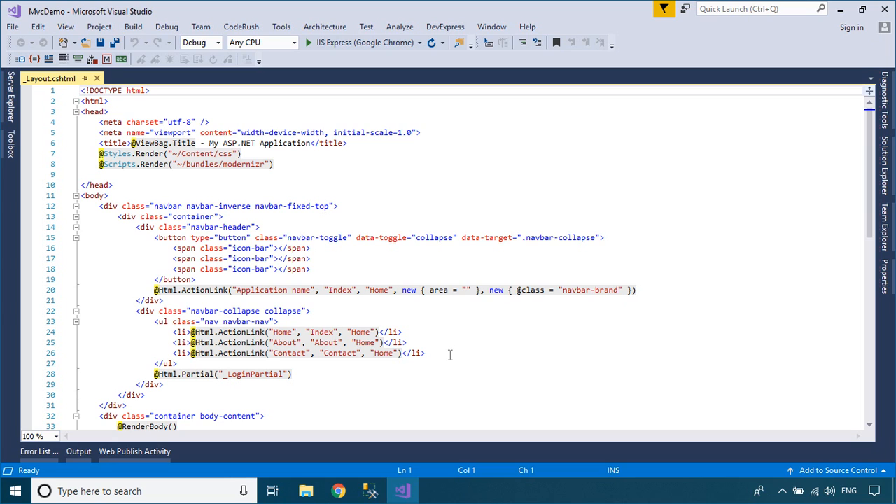
drag(173, 332, 425, 353)
text(<)
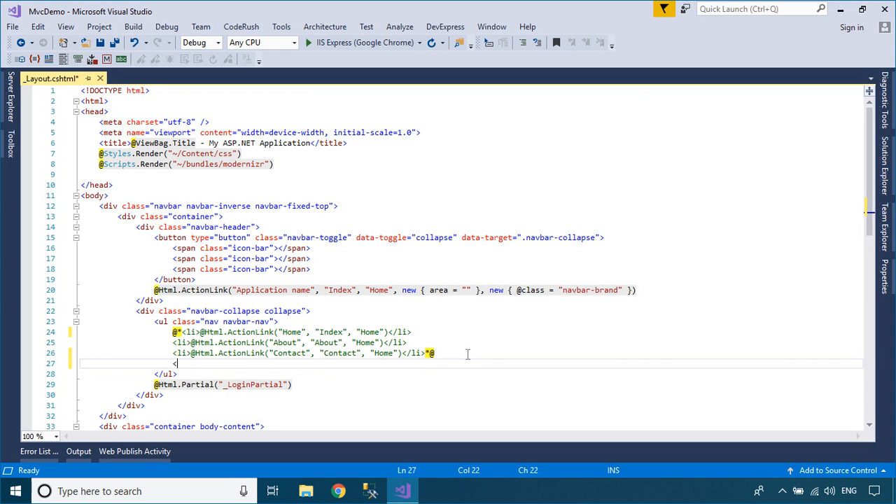
Add a Home list item with Ajax.ActionLink("Home","Index","Home", new AjaxOptions { }).
text(li></li>)
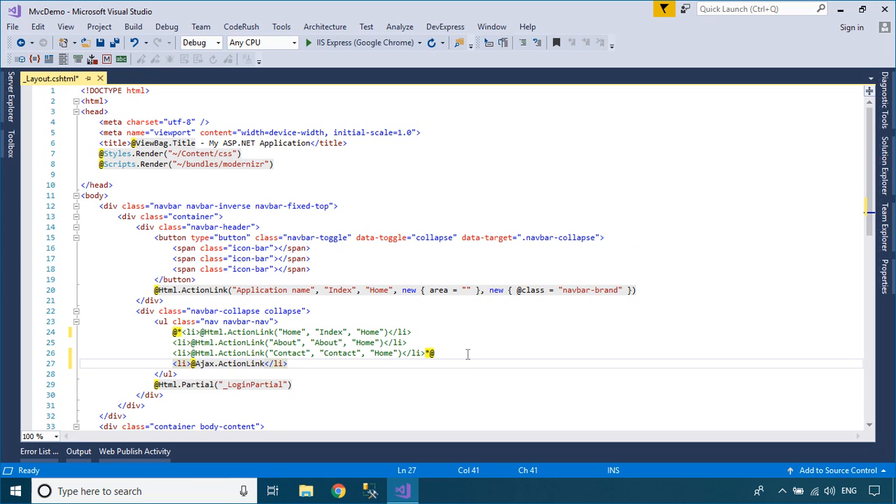
text(("Home","Index)
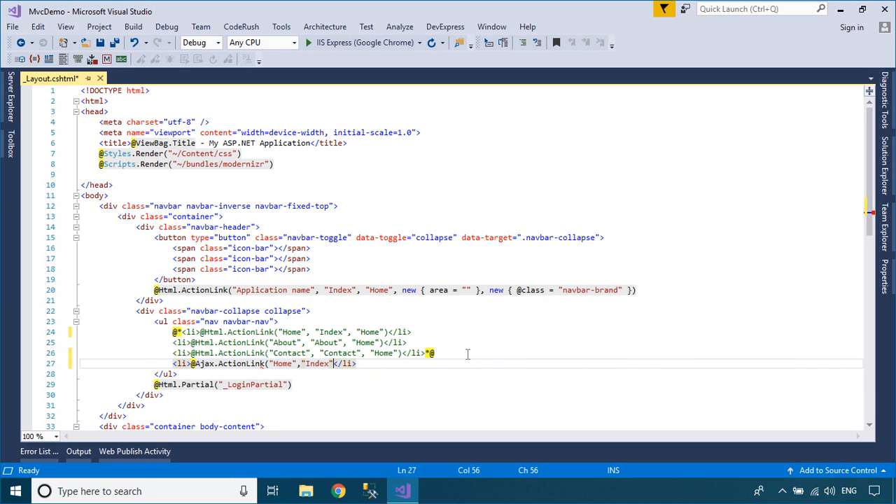
text(,)
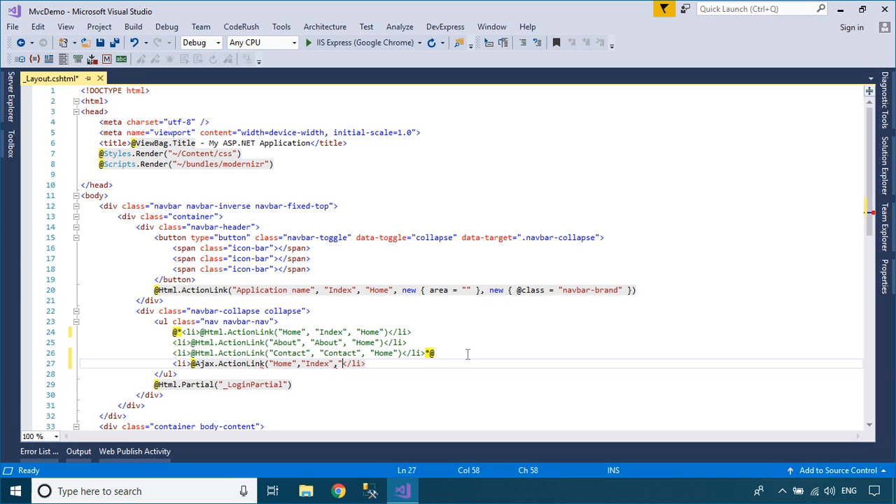
text(Home)
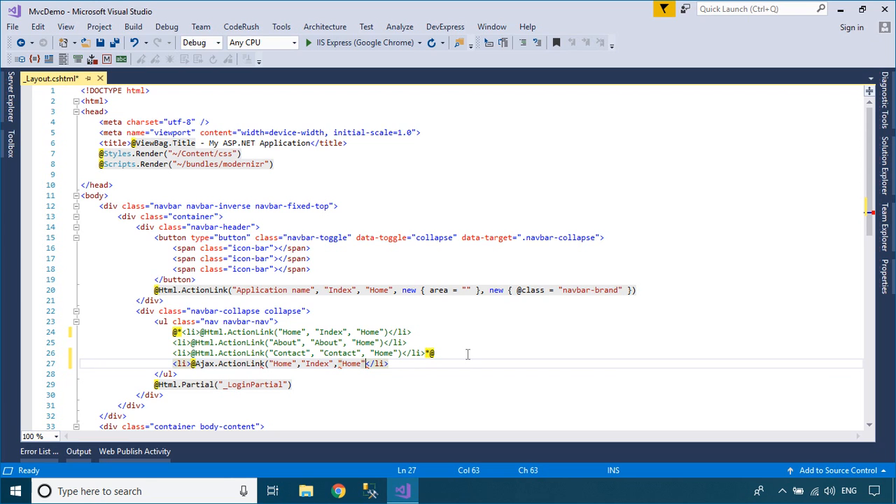
text(,new AjaxOptions)
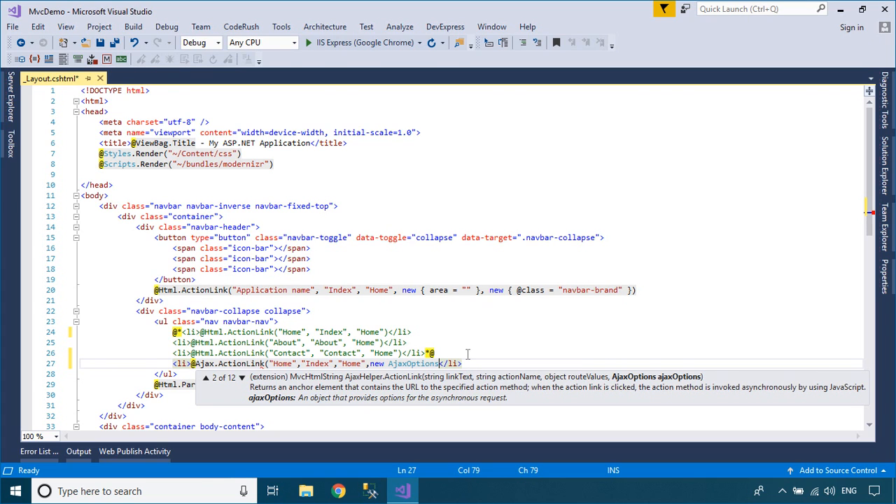
text({)
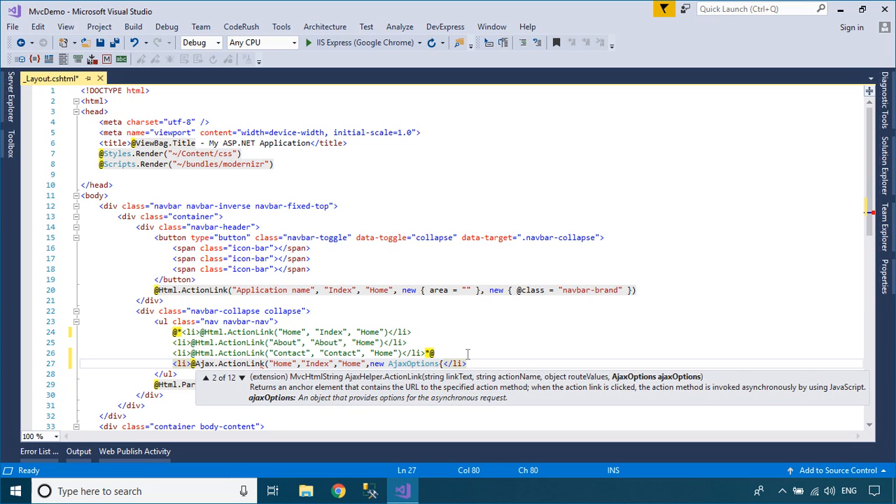
Set the AjaxOptions to InsertionMode.Replace and UpdateTargetId "ContentPanel".
text(inse)
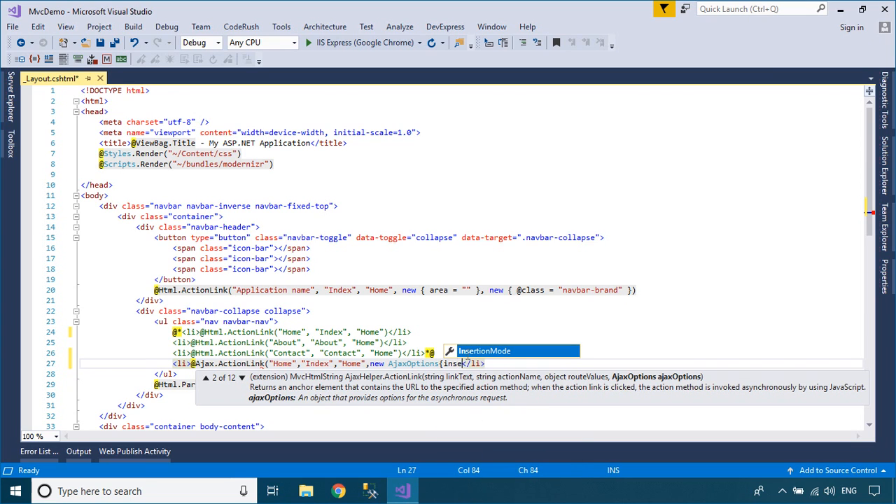
text(InsertionMode=)
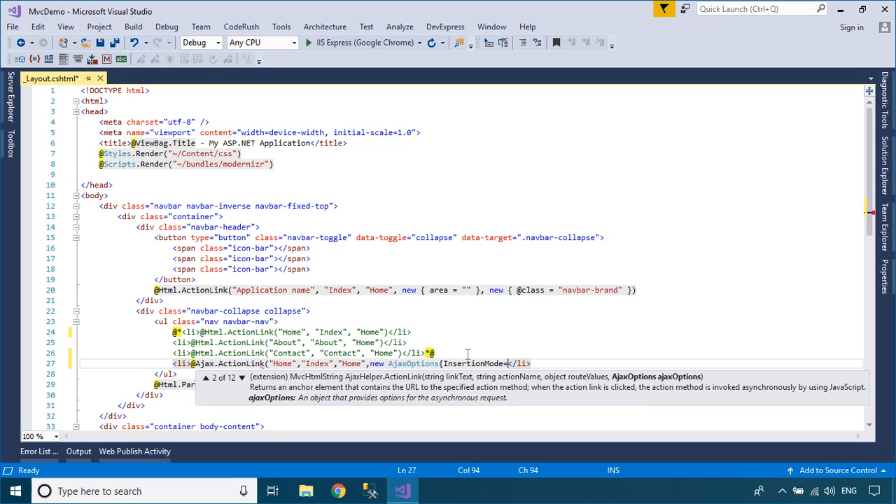
text(InsertionMode.re)
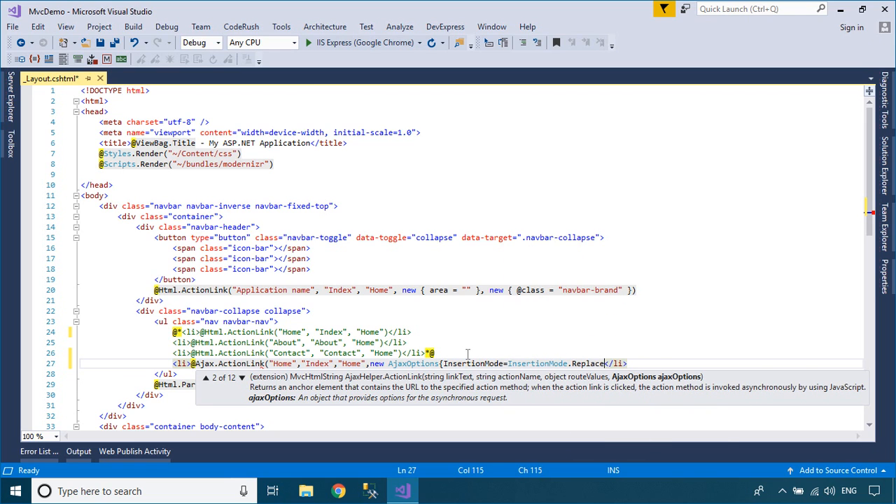
text(,UpdateTargetId)
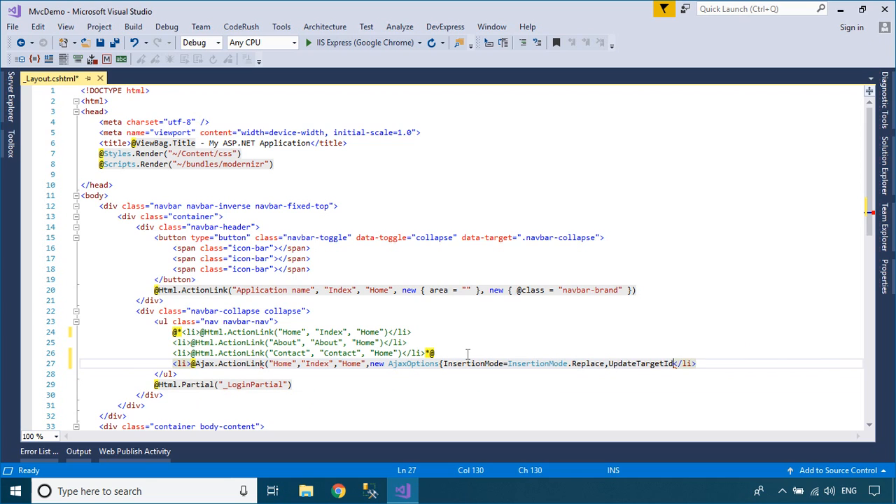
text(=)
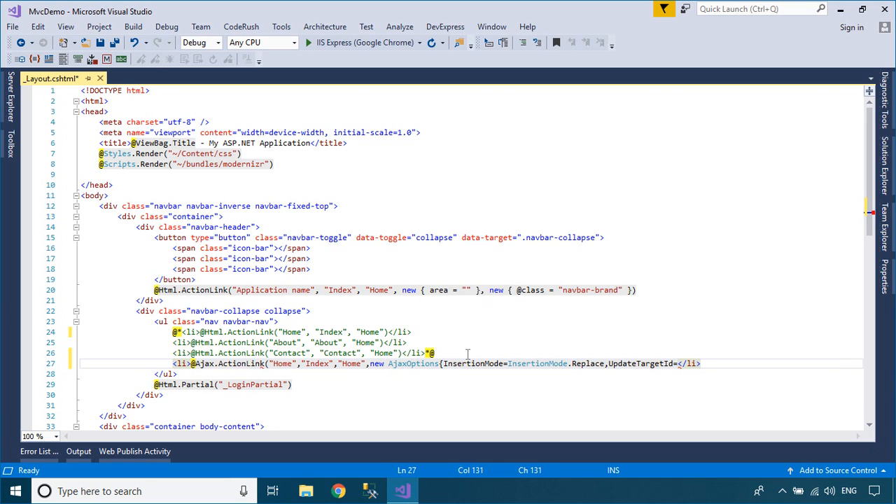
text(Co)
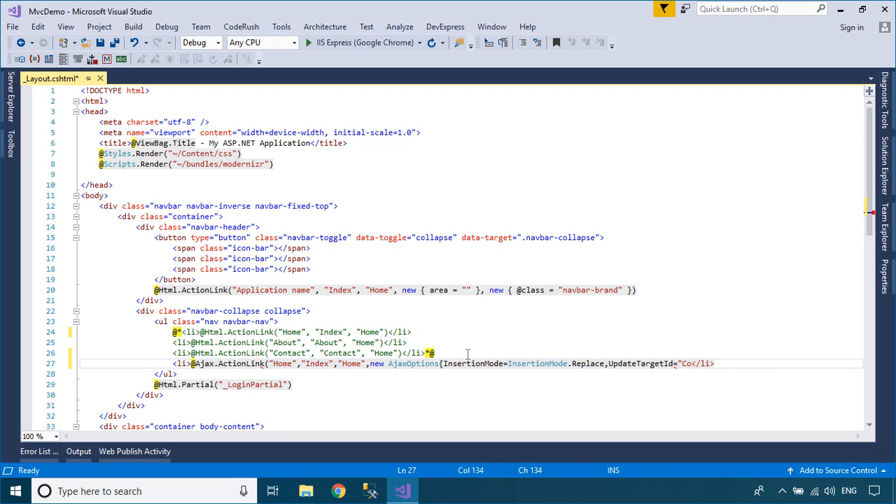
text(ntent)
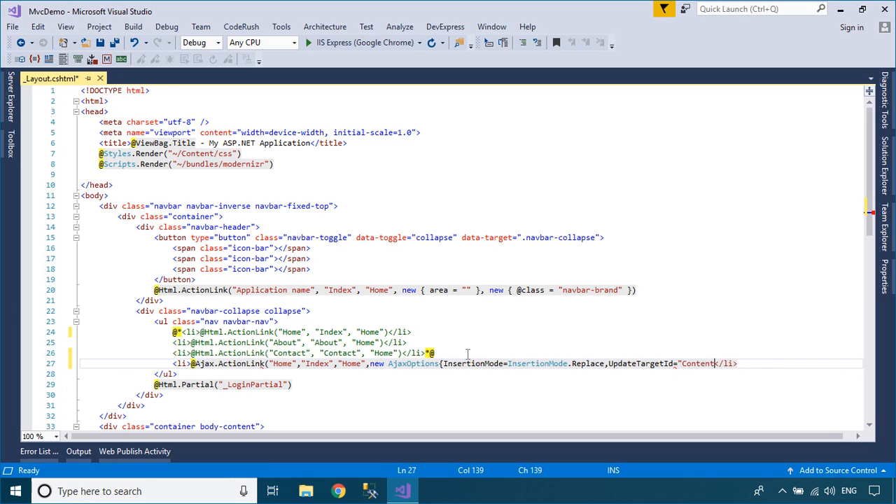
text(Panel")
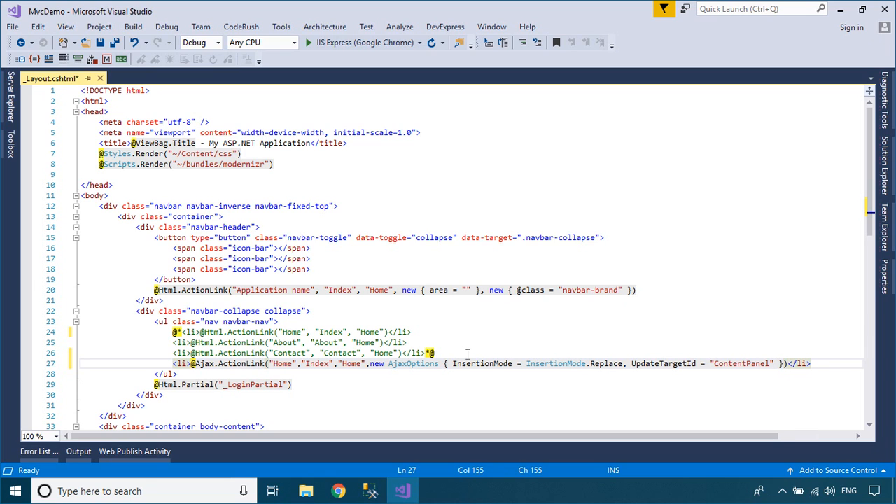
Duplicate the Home Ajax link twice, renaming copies to About and Contact actions.
scroll(down, 3)
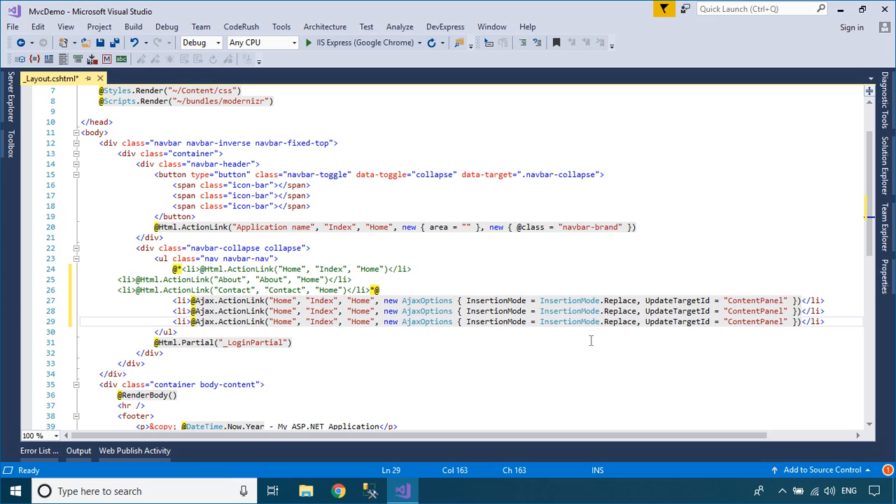
mouse_move(283, 311)
text(A)
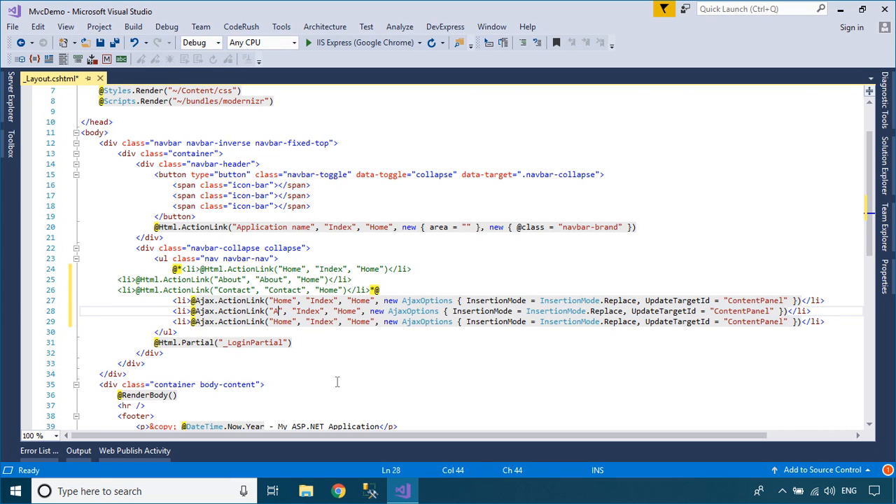
text(bout)
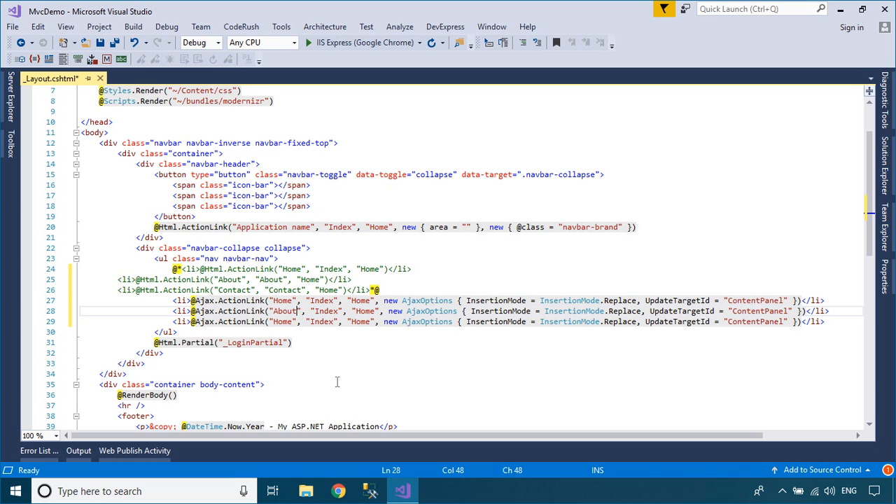
double_click(326, 311)
text(About)
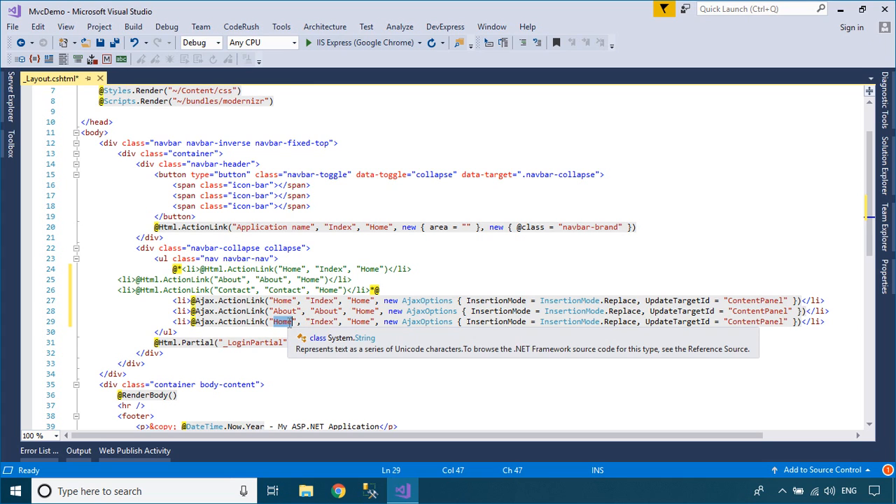
text(Contact)
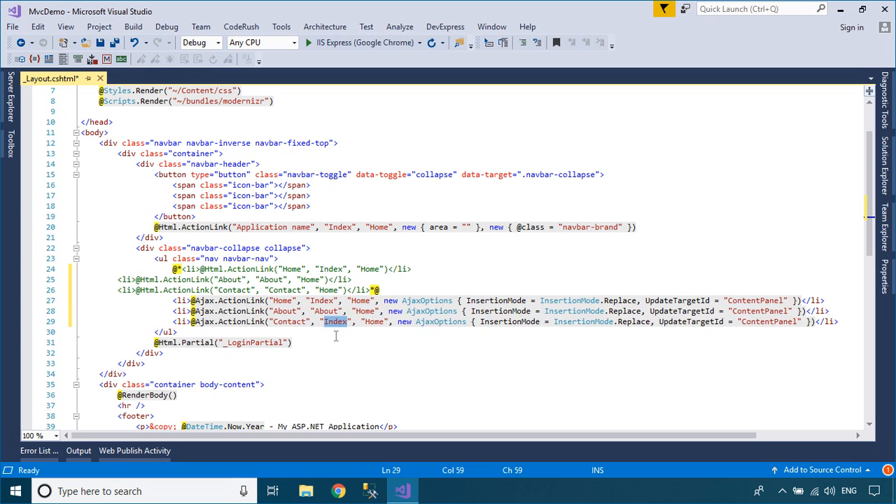
text(Contact)
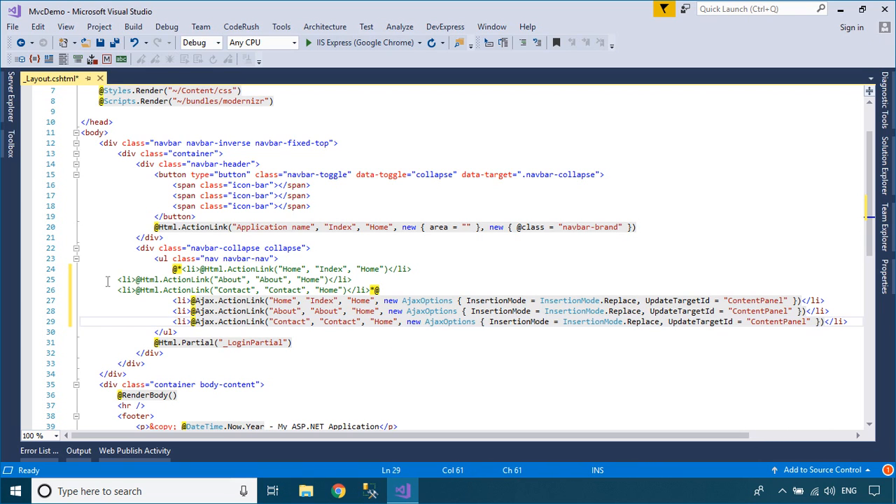
Add id="ContentPanel" to the body-content div and save _Layout.cshtml.
drag(119, 289, 382, 289)
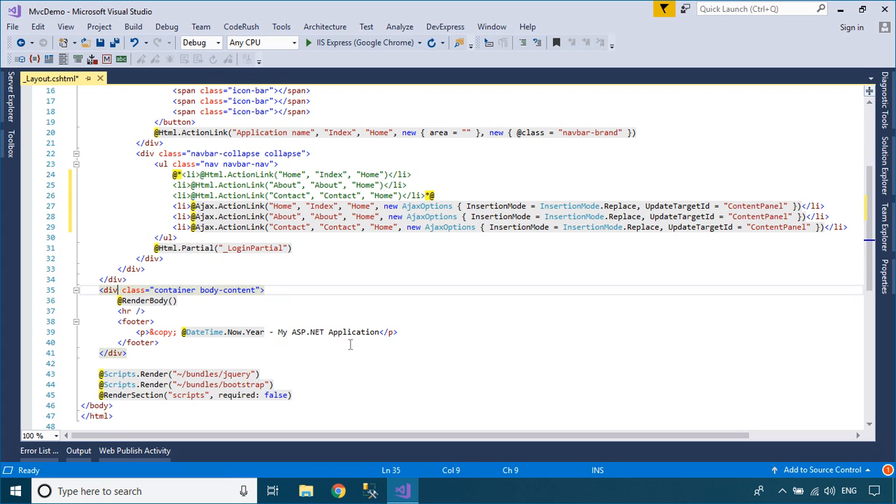
text(id="")
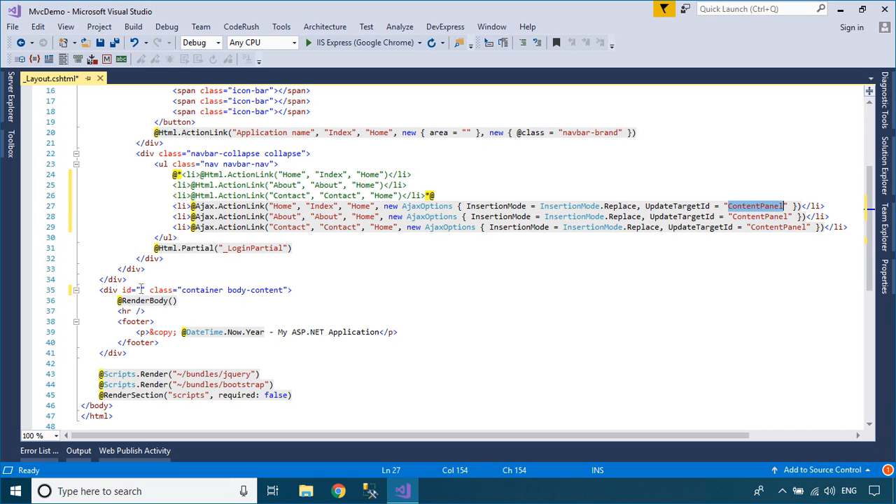
text(ContentPanel)
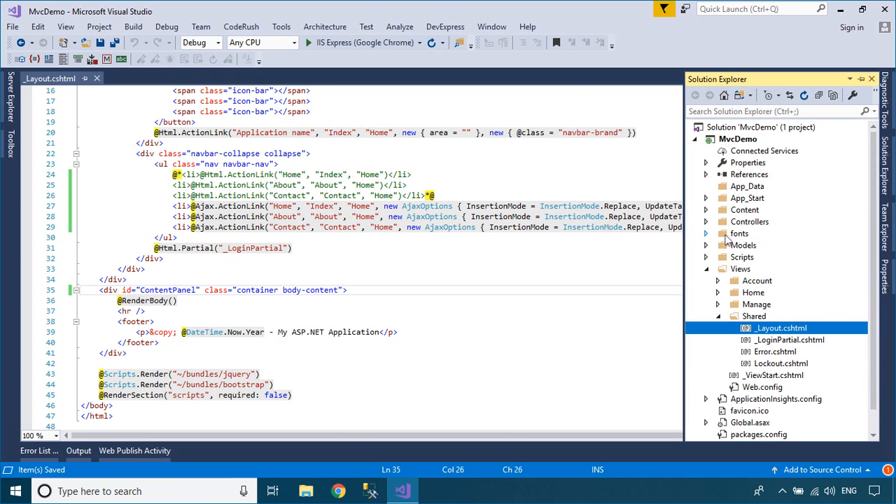
click(706, 222)
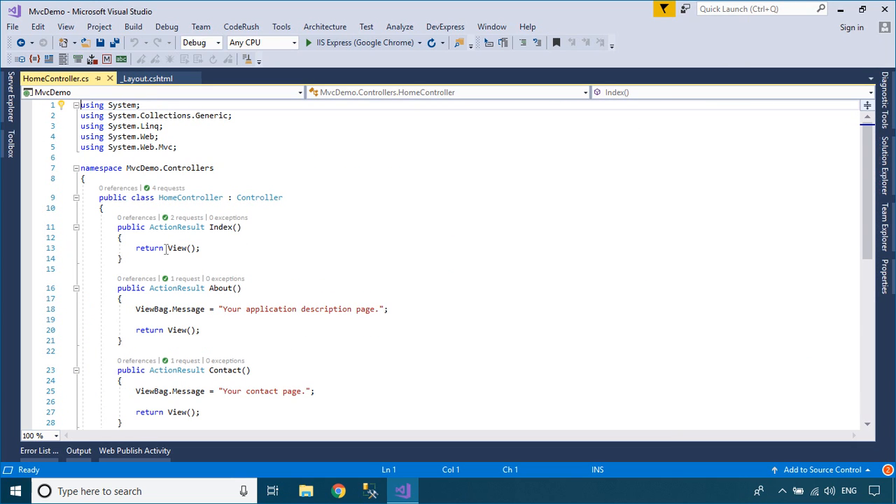
Replace View() with PartialView() in the Index, About and Contact actions and save.
click(189, 248)
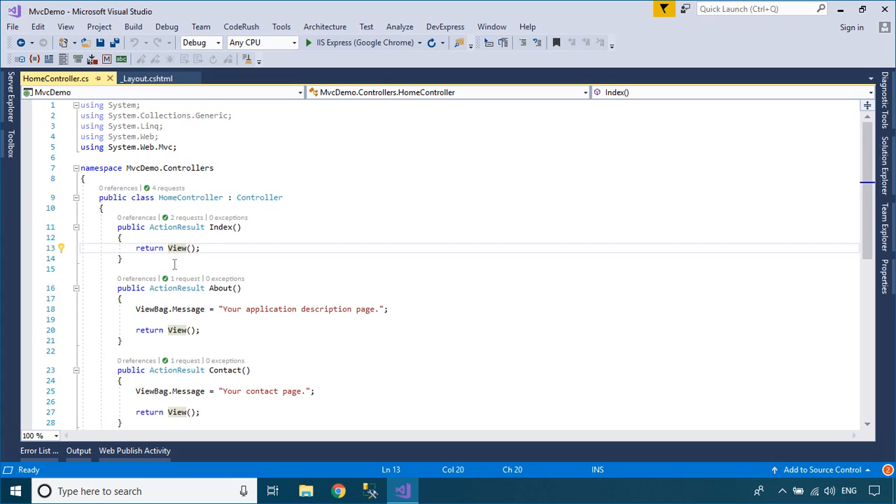
text(Partial)
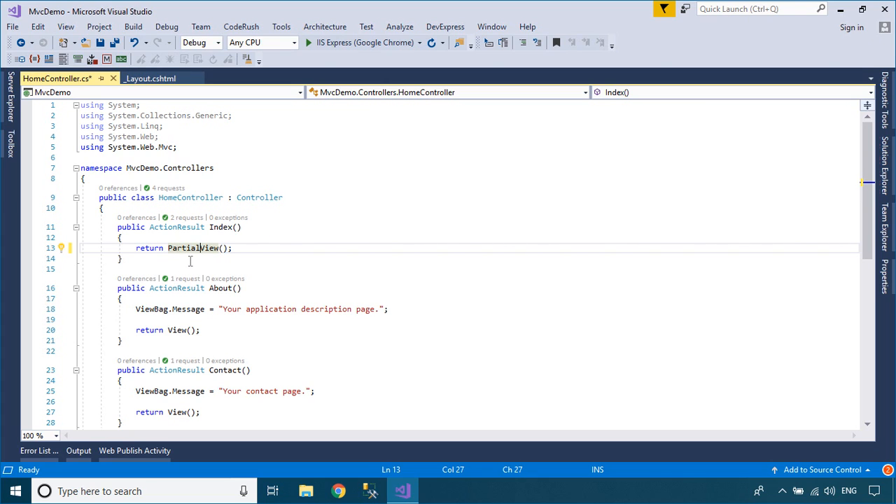
double_click(192, 248)
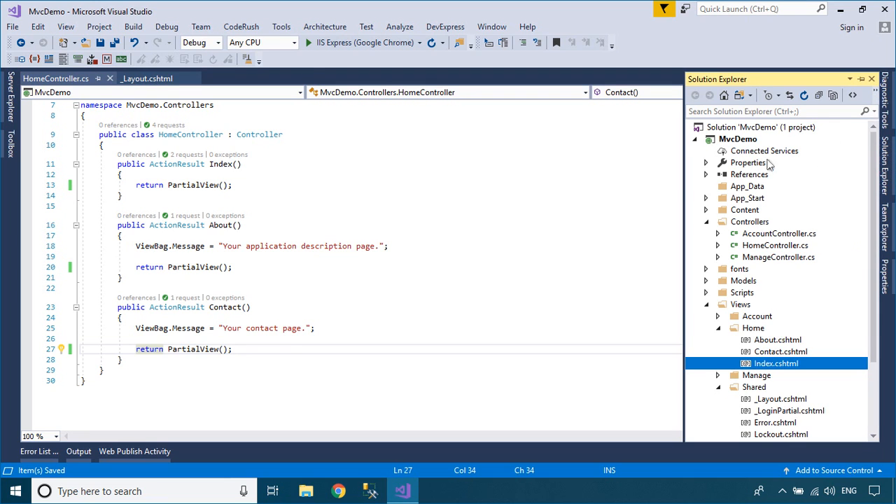
Install the Microsoft.jQuery.Unobtrusive.Ajax 3.2.5 NuGet package into MvcDemo, then return to HomeController.cs.
right_click(742, 138)
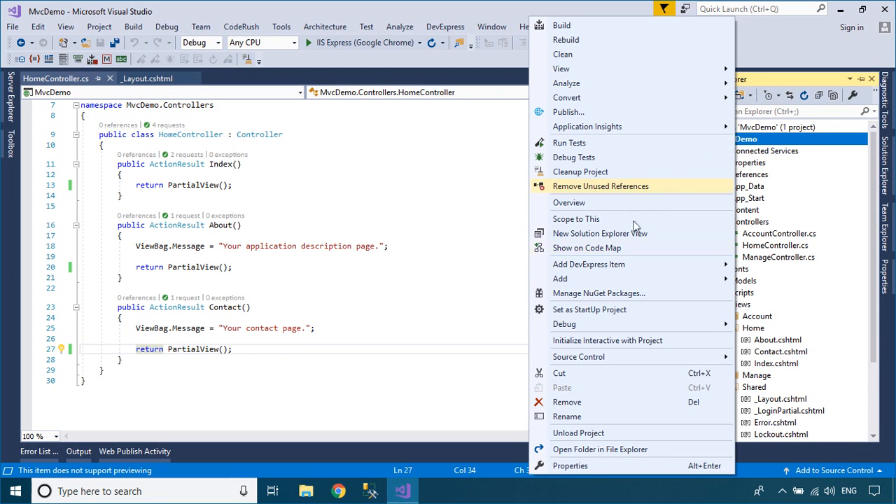
click(598, 293)
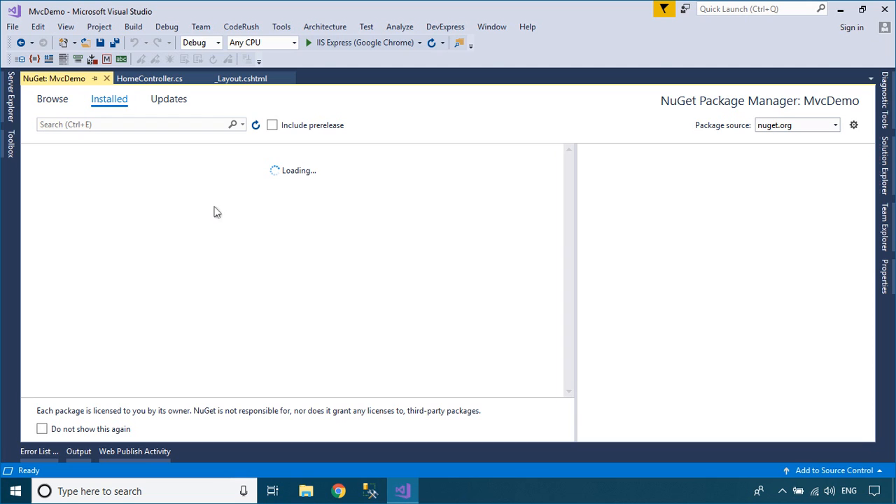
click(49, 98)
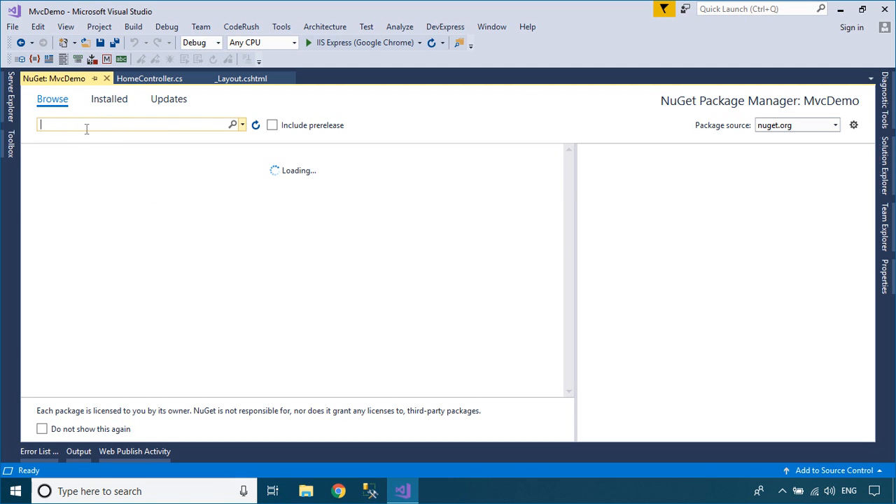
text(jquery.unobtrusive-ajax)
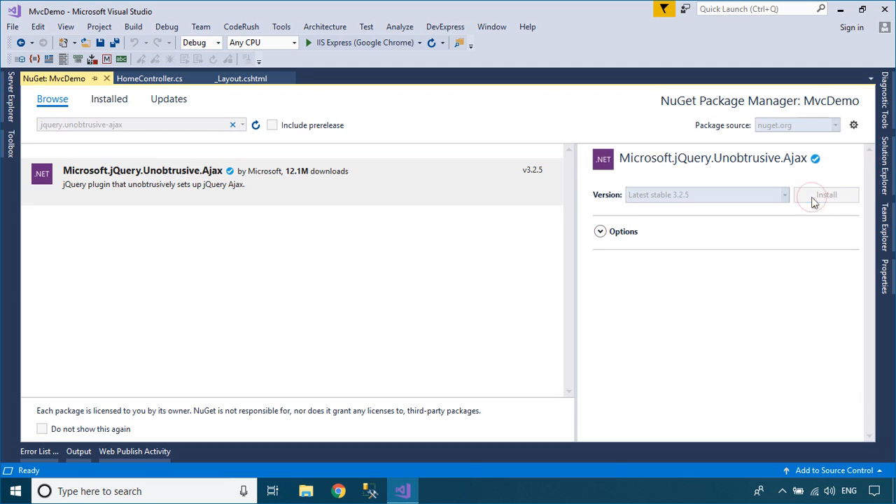
click(821, 195)
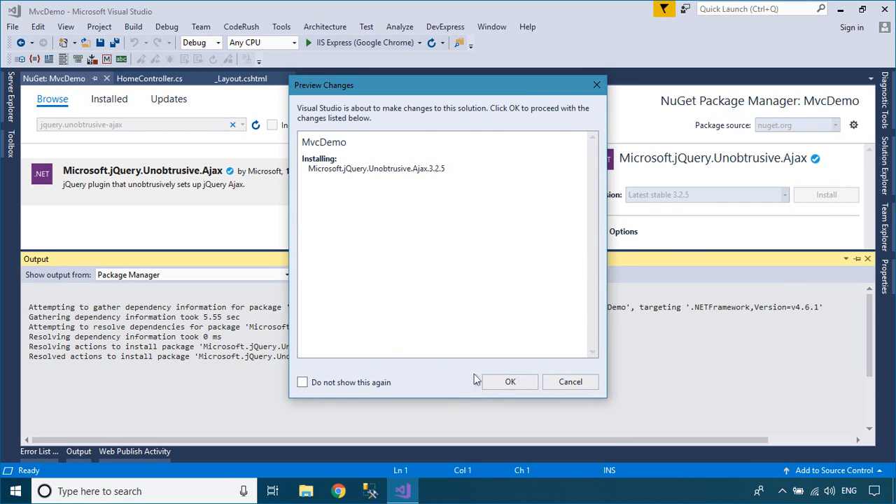
click(510, 382)
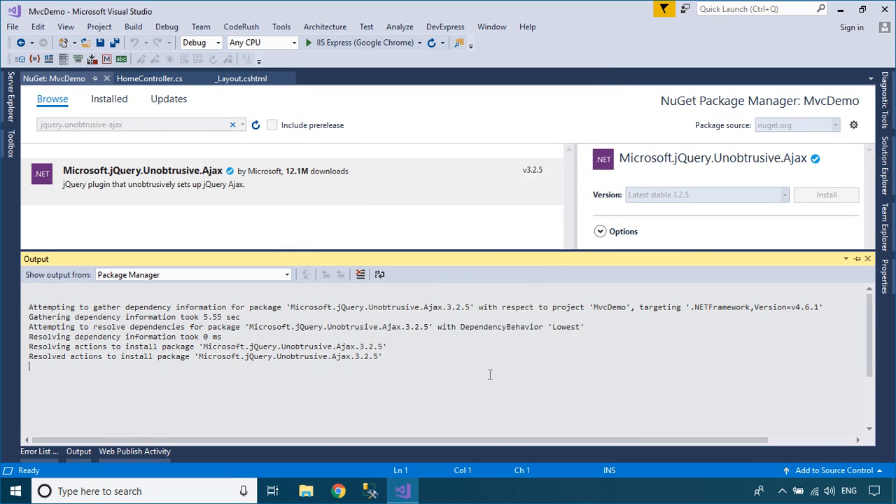
click(824, 195)
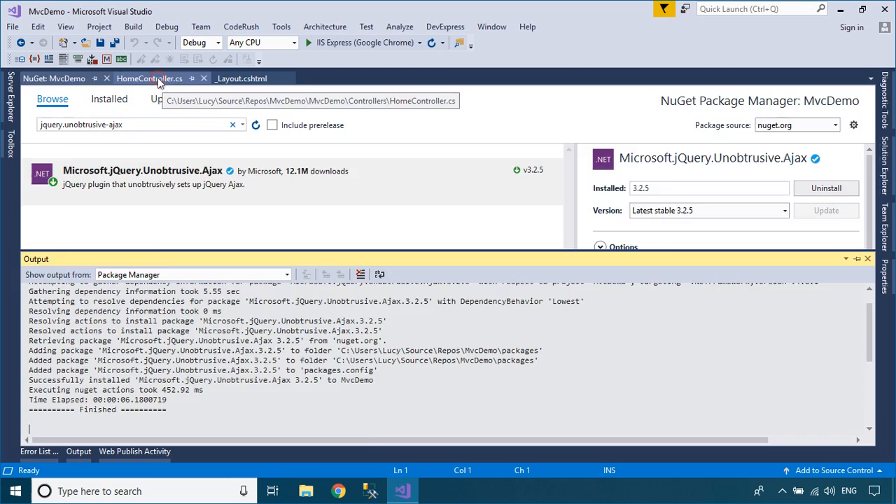
click(150, 78)
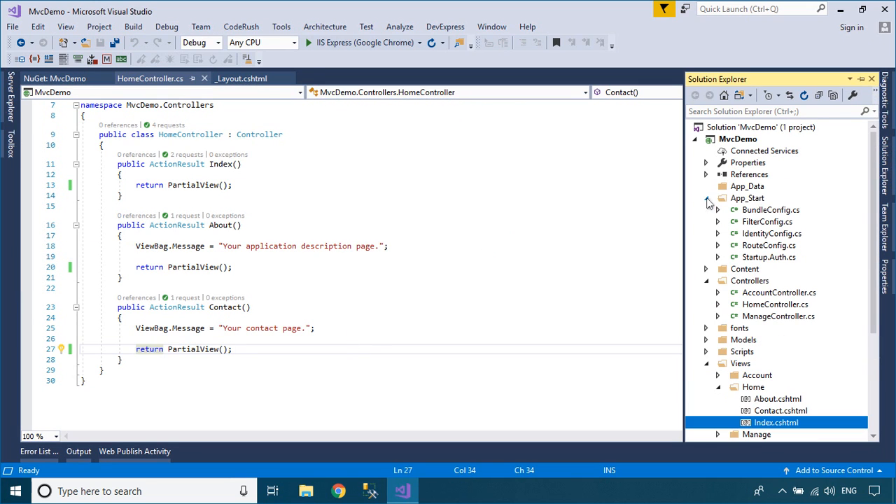
Add jquery.unobtrusive-ajax.min.js to the jquery bundle in BundleConfig.cs, then open About.cshtml.
double_click(771, 209)
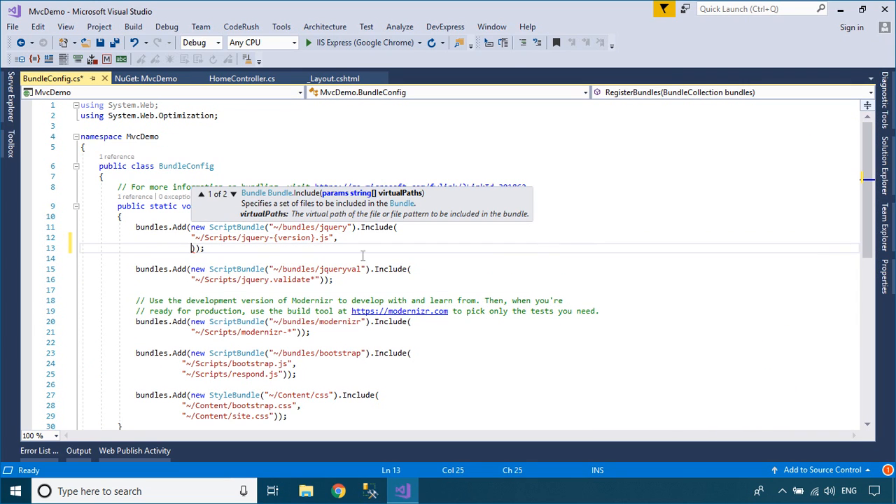
text("~/Scripts/)
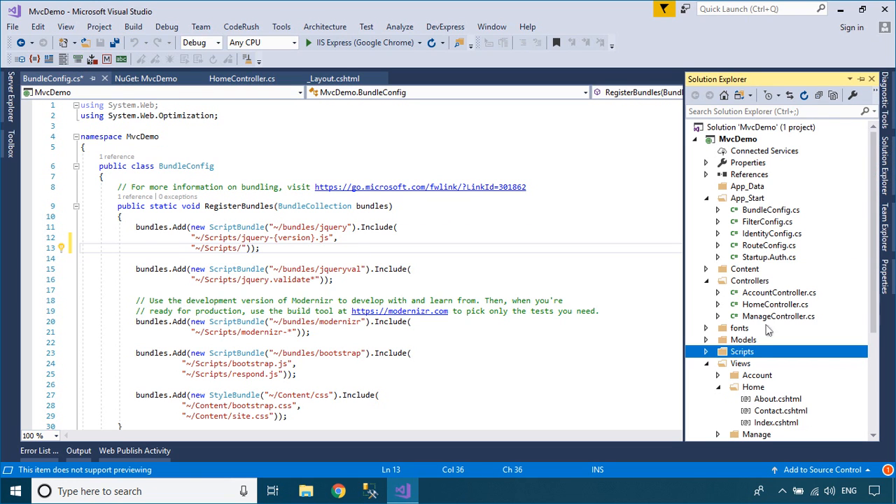
click(706, 352)
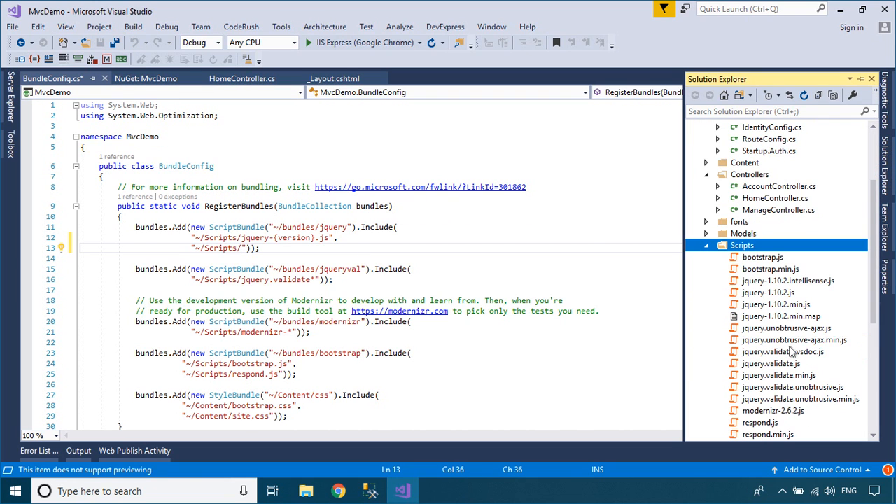
click(794, 339)
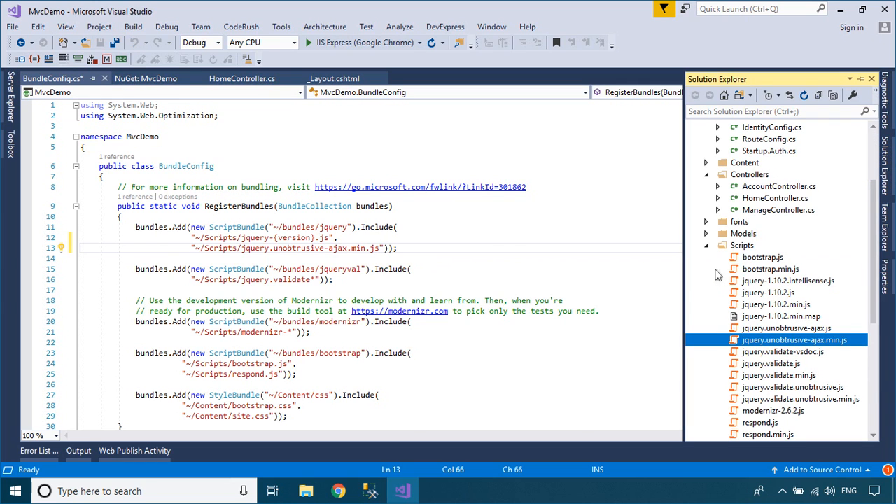
scroll(down, 3)
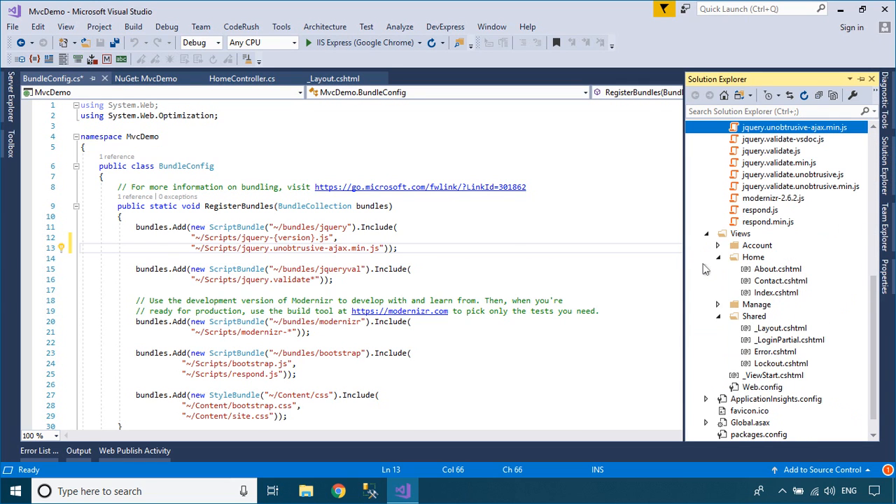
double_click(777, 269)
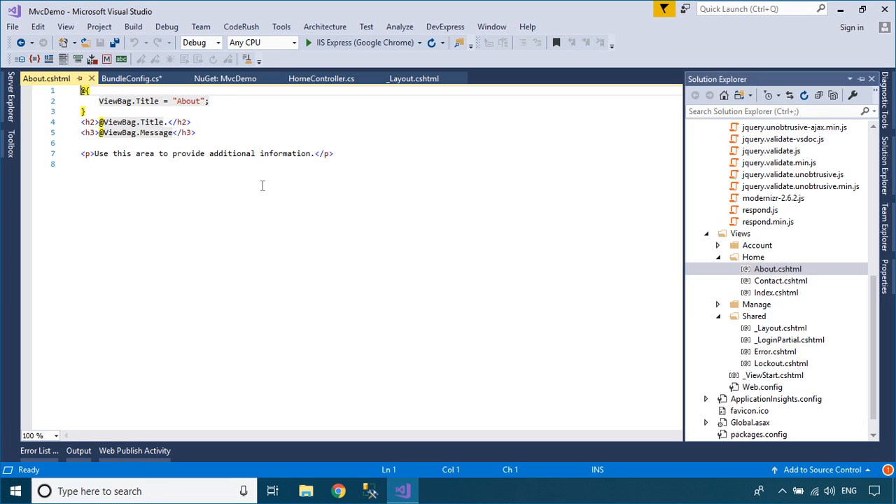
In About.cshtml, set Layout to null for Ajax requests, otherwise ~/Views/Shared/_Layout.cshtml.
key(Enter)
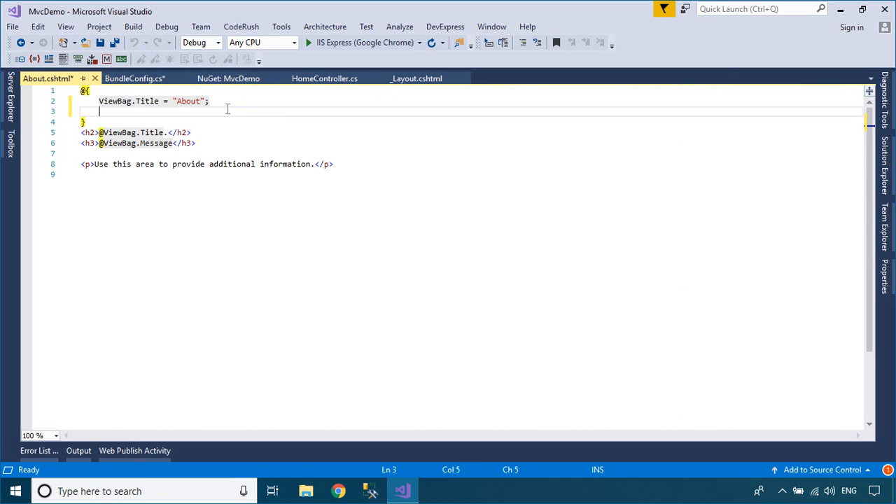
text(Layout =)
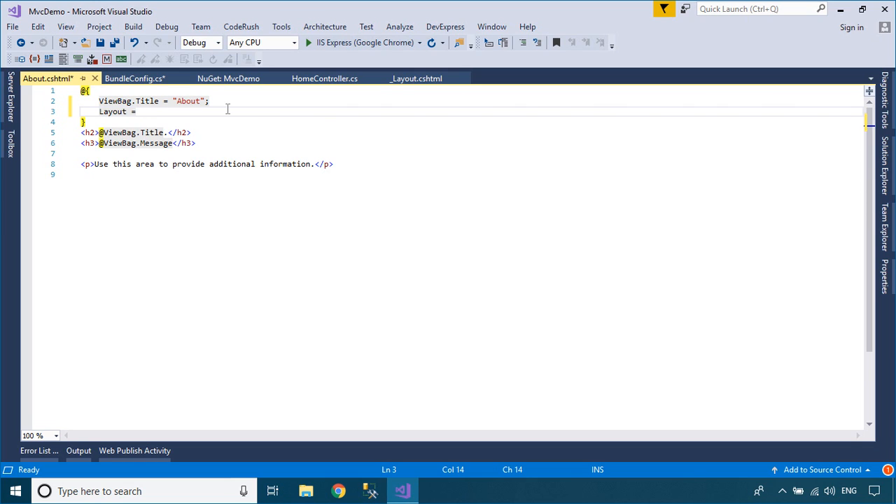
text(re)
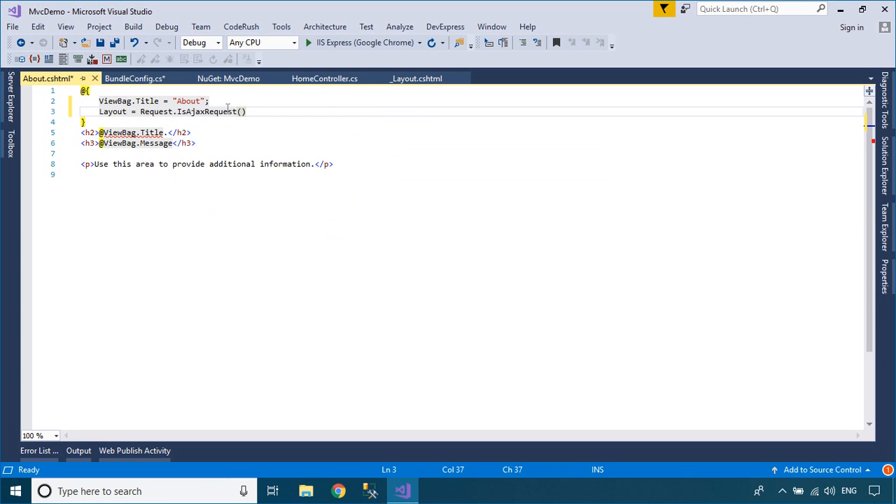
text(?null:)
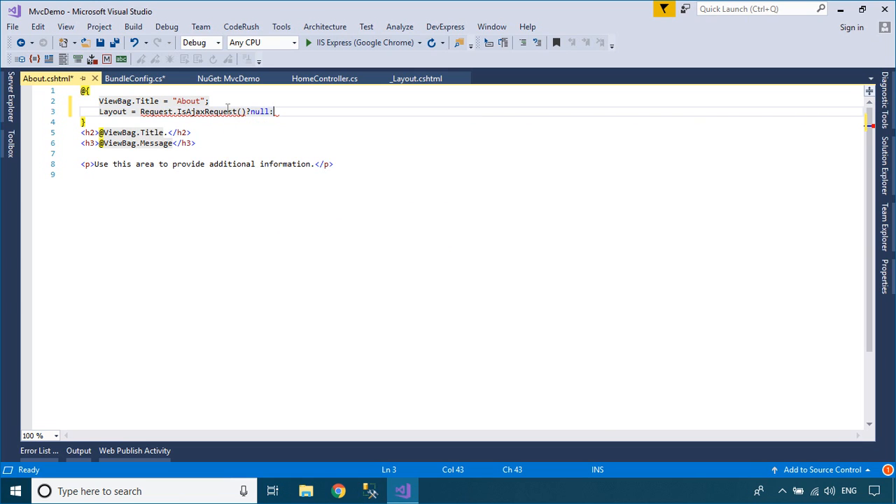
text("";)
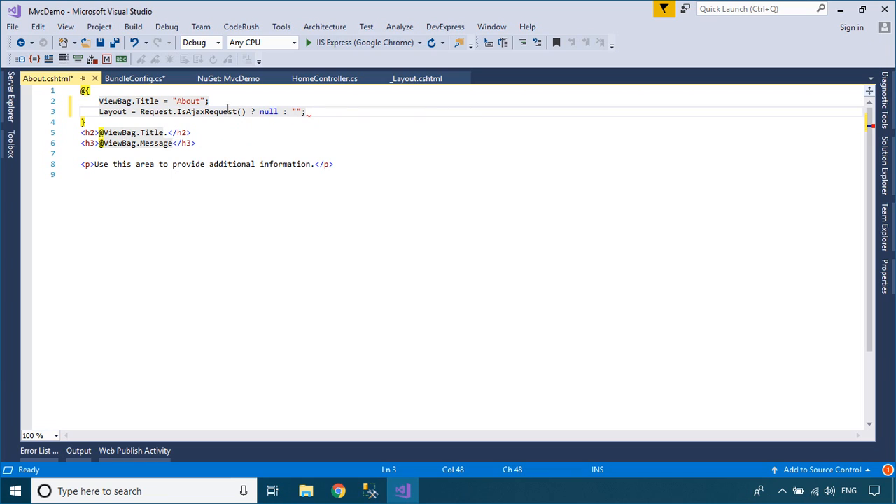
text(~)
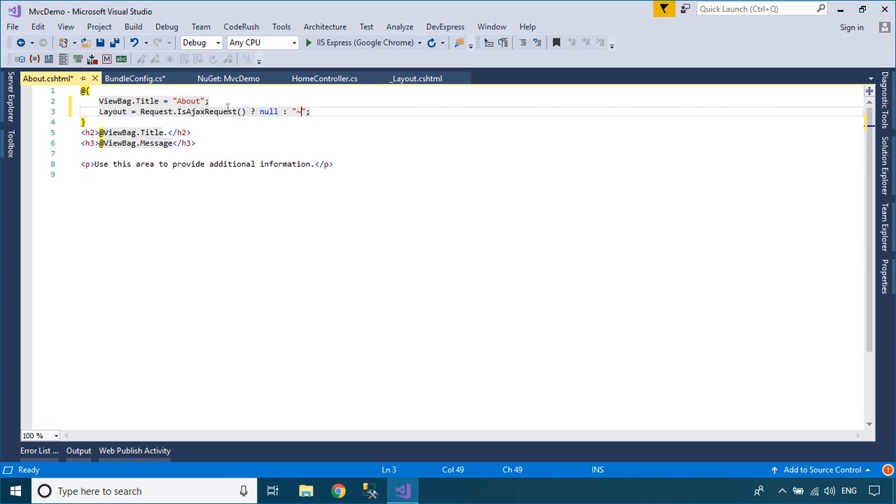
text(/Views/)
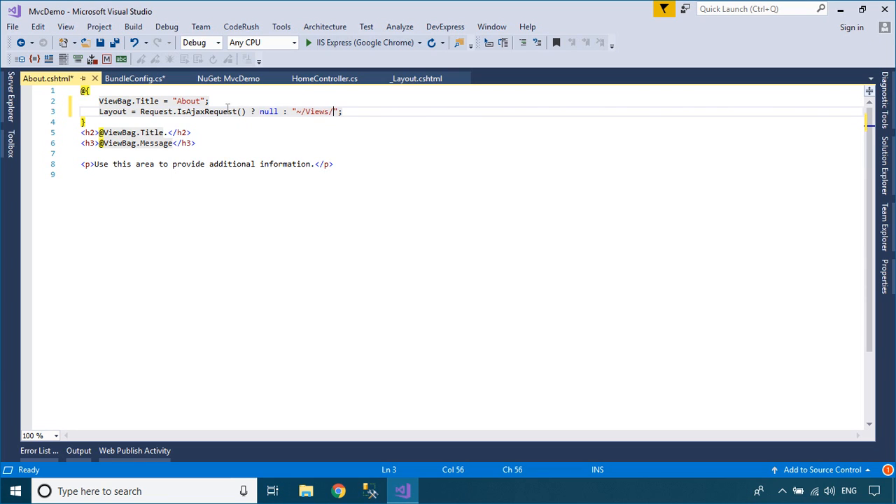
text(Shared/)
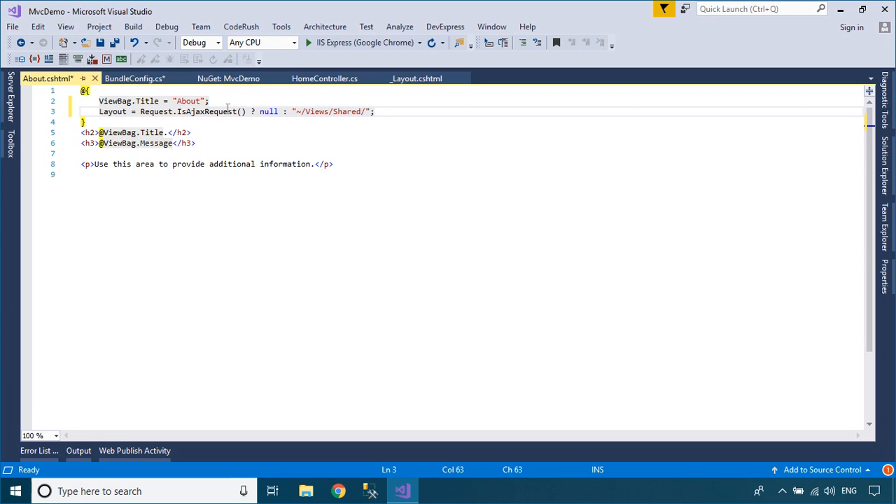
text(_Layou)
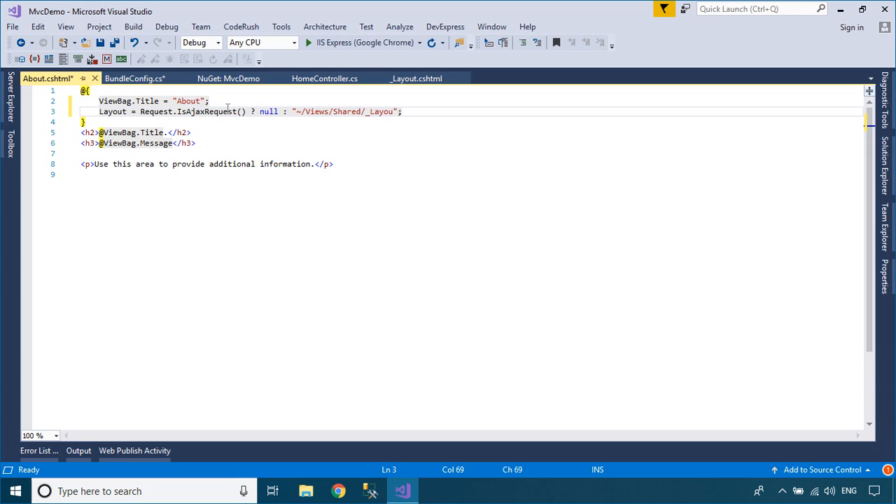
text(t.)
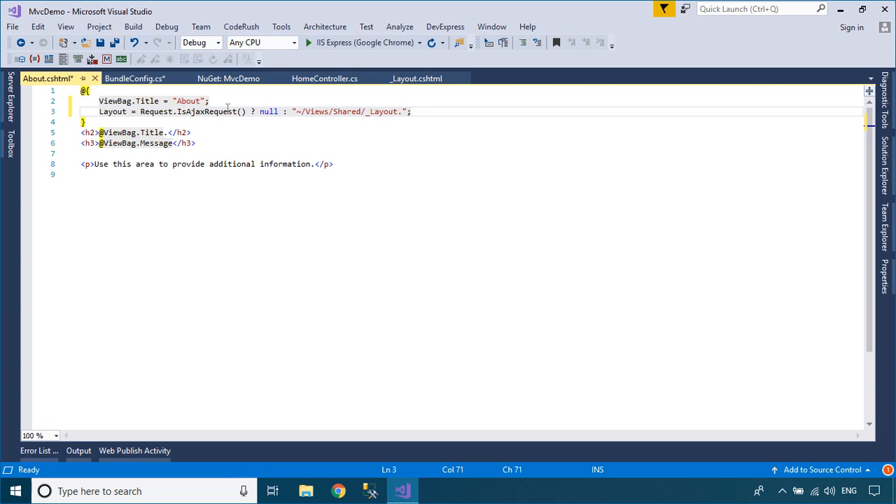
text(cshtml)
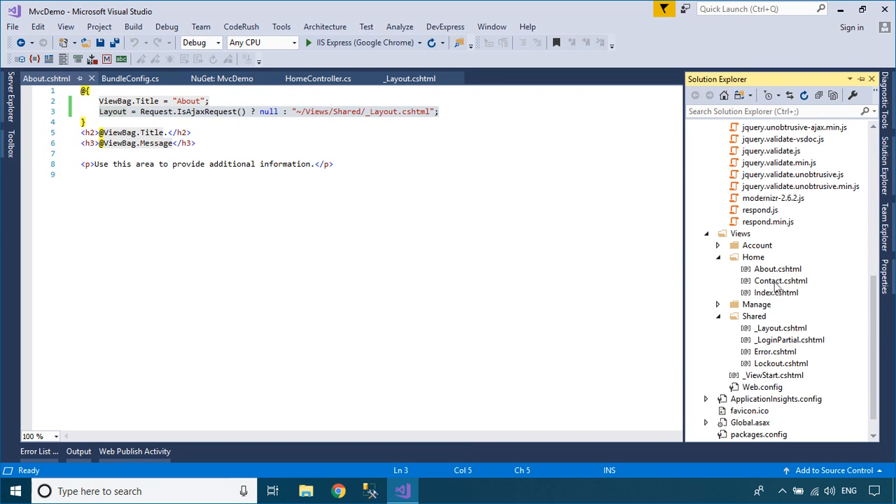
Paste 'Layout = Request.IsAjaxRequest() ? null : "~/Views/Shared/_Layout.cshtml";' into the Contact and Index views.
double_click(780, 281)
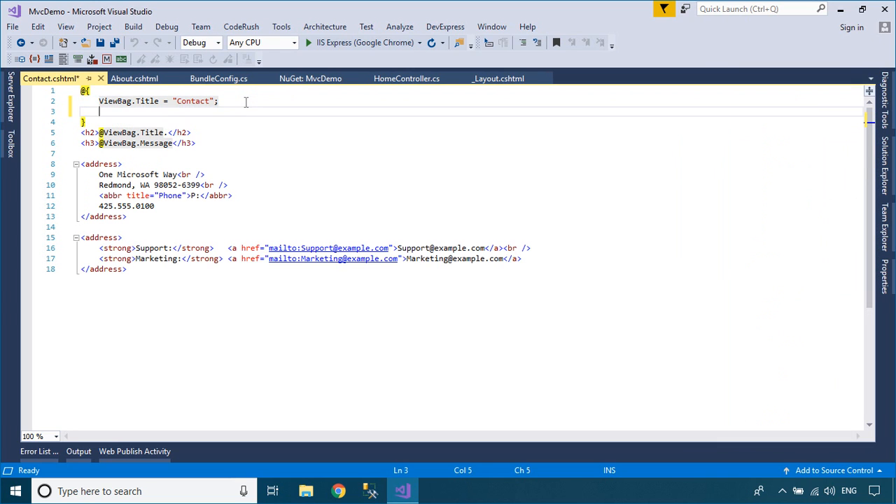
text(Layout = Request.IsAjaxRequest() ? null : "~/Views/Shared/_Layout.cshtml";)
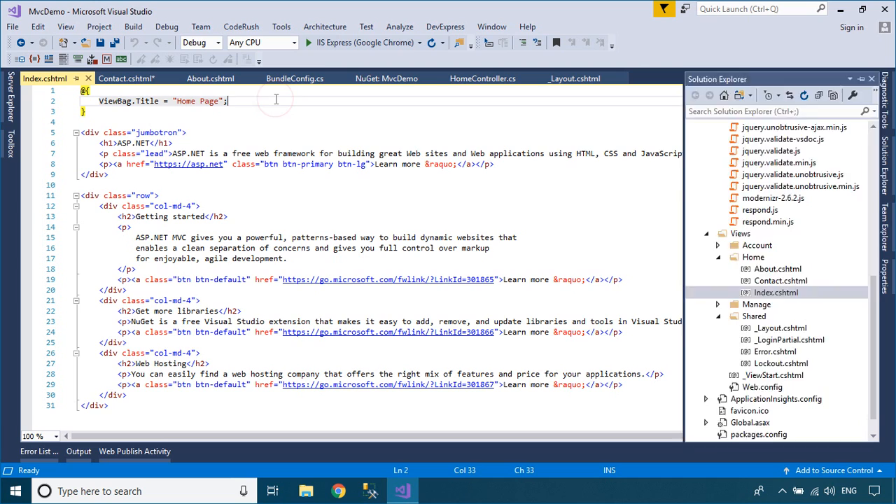
text(Layout = Request.IsAjaxRequest() ? null : "~/Views/Shared/_Layout.cshtml";)
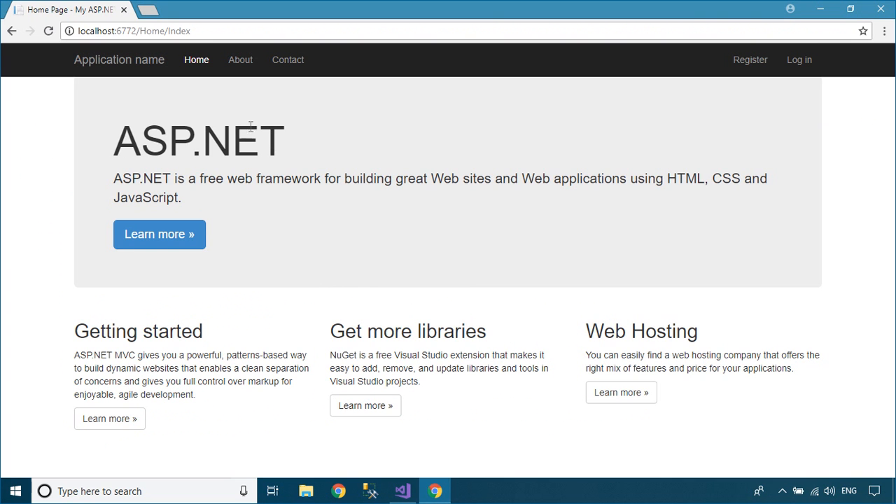
mouse_move(217, 112)
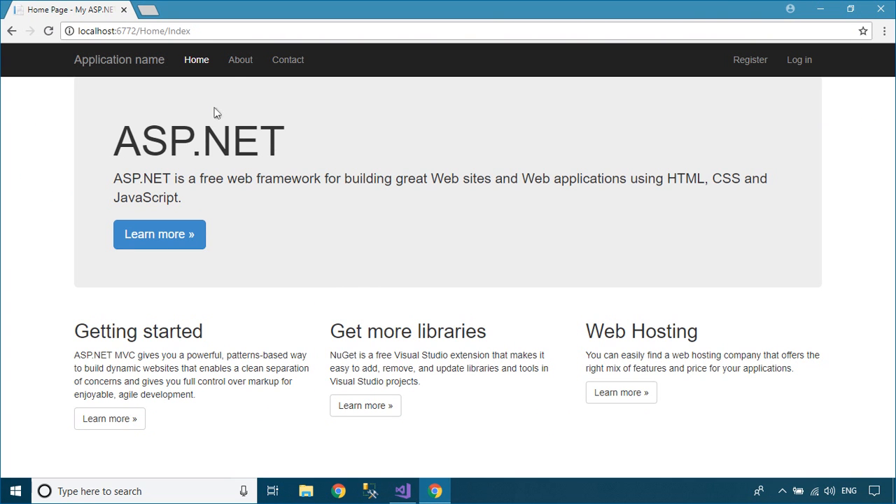
Load the Contact content from the navbar, then switch back to Home.
click(287, 59)
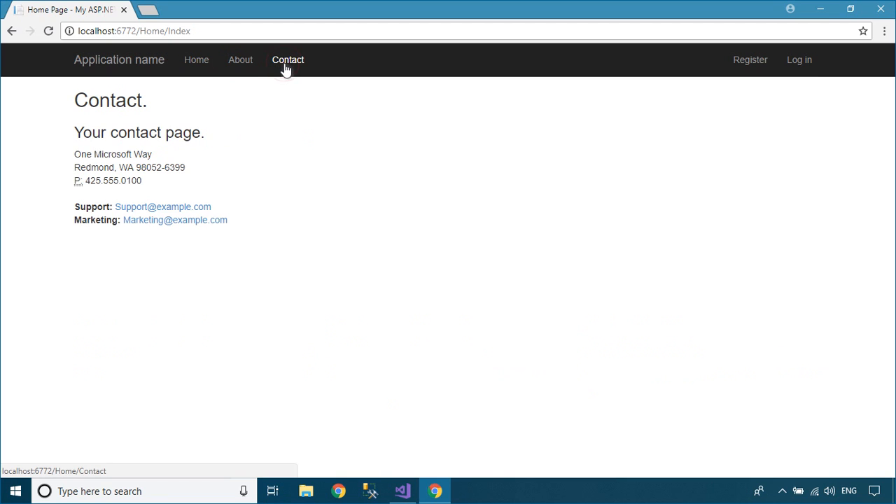
click(196, 59)
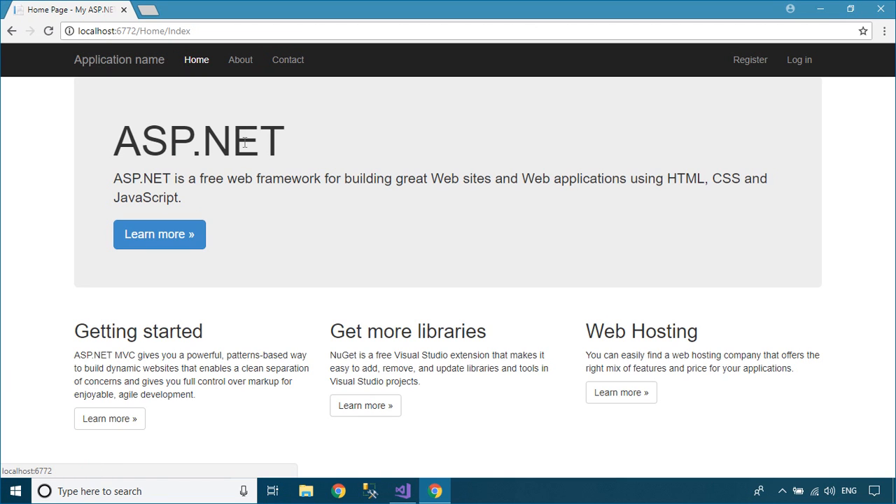